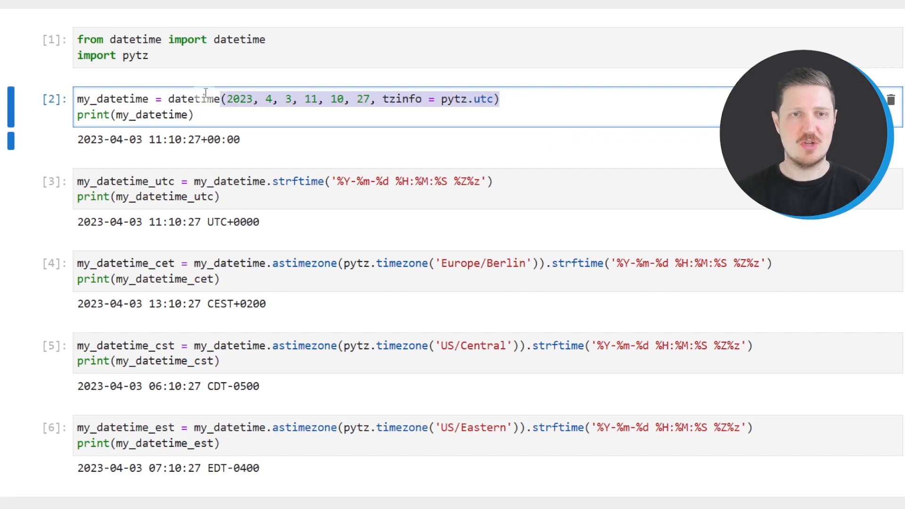
# Step: Highlight the my_datetime arguments, its utc timezone, the print statement and the printed UTC output
pyautogui.doubleClick(111, 99)
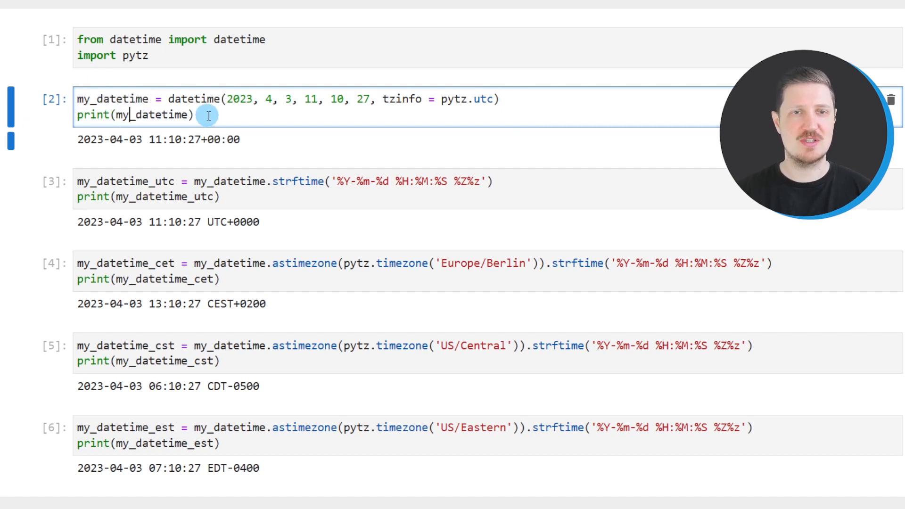
pyautogui.tripleClick(134, 115)
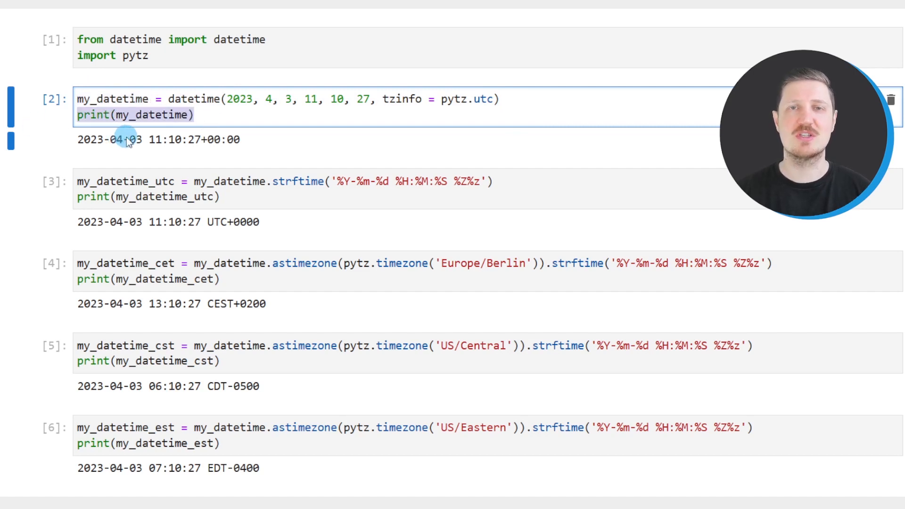
pyautogui.moveTo(76, 140); pyautogui.dragTo(193, 139)
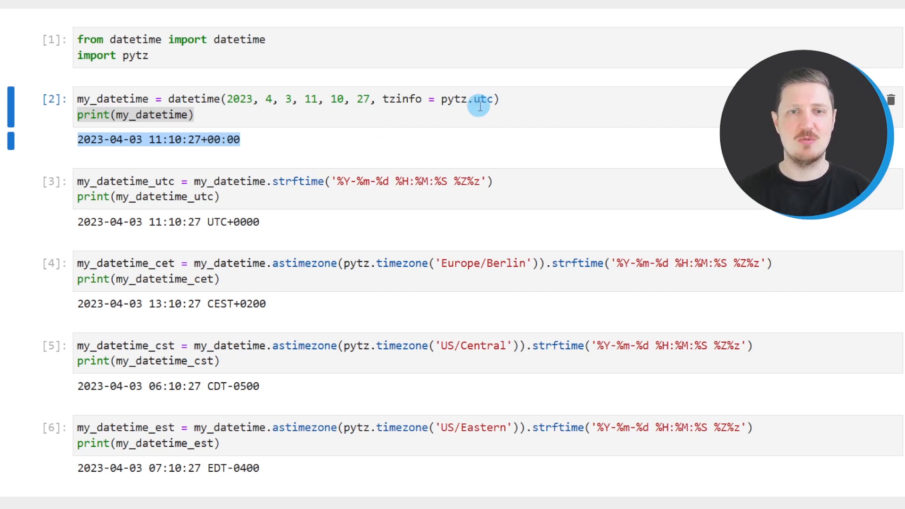
pyautogui.click(484, 99)
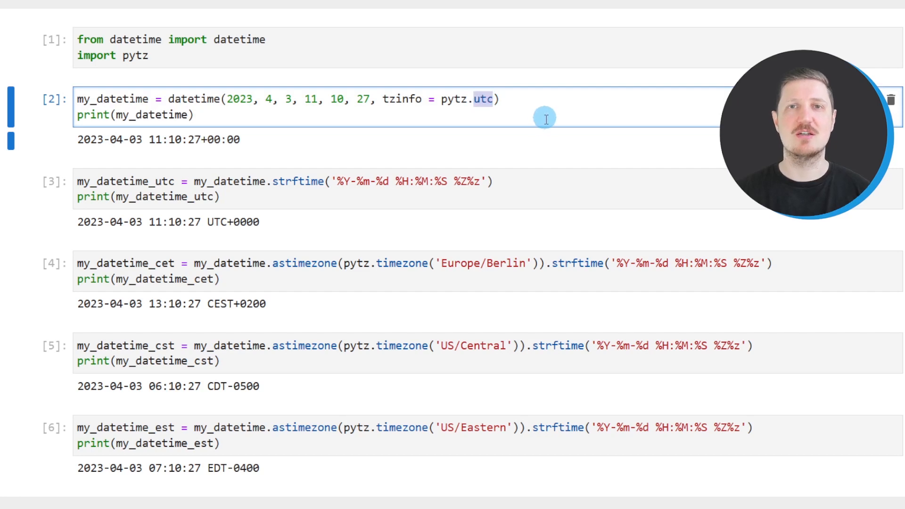
pyautogui.moveTo(532, 144)
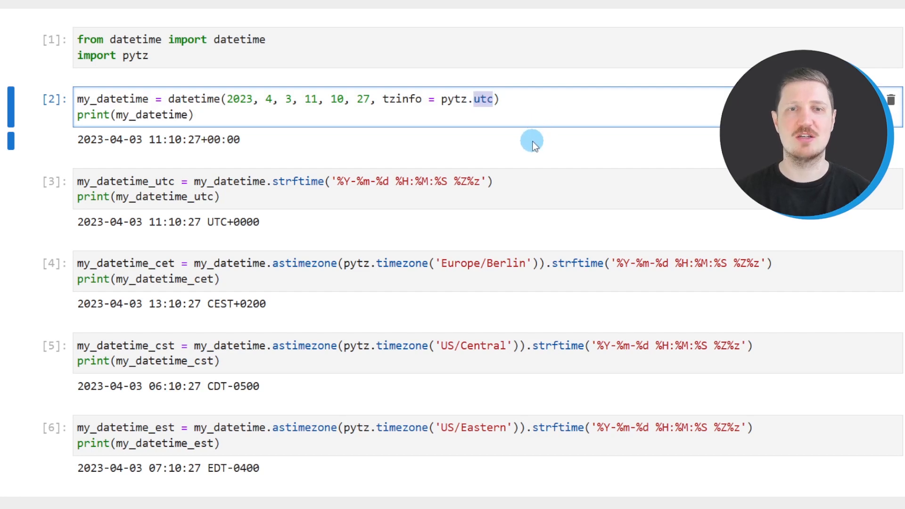
pyautogui.moveTo(495, 196)
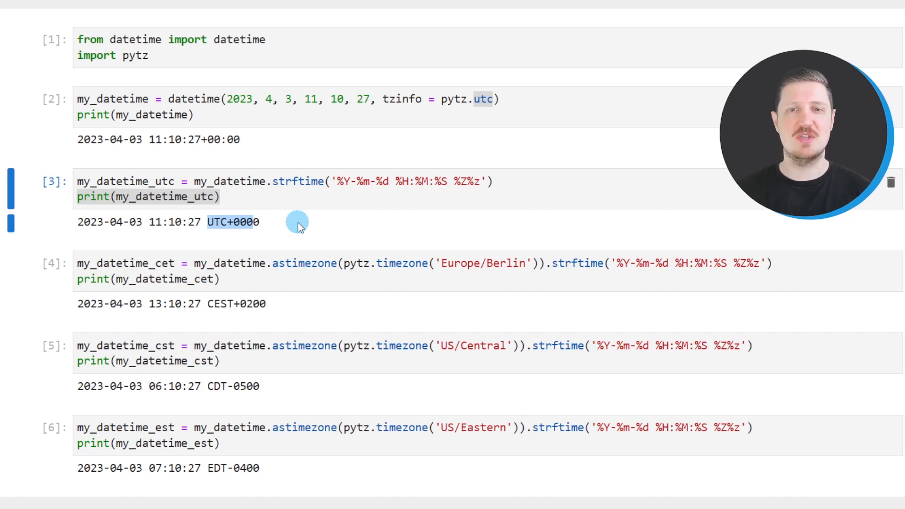
# Step: Highlight pytz, the conversion expression and my_datetime_cet in the Europe/Berlin cell, then the US/Eastern cell
pyautogui.click(450, 263)
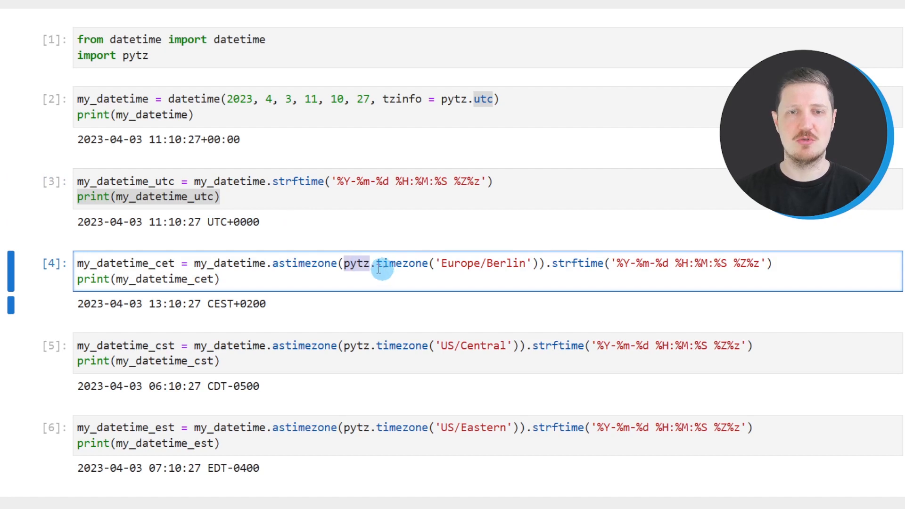
pyautogui.doubleClick(304, 263)
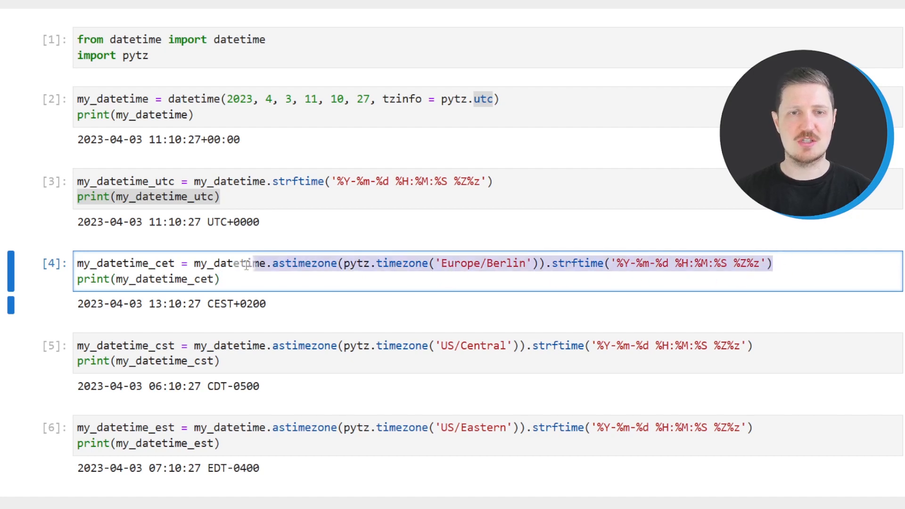
pyautogui.doubleClick(229, 263)
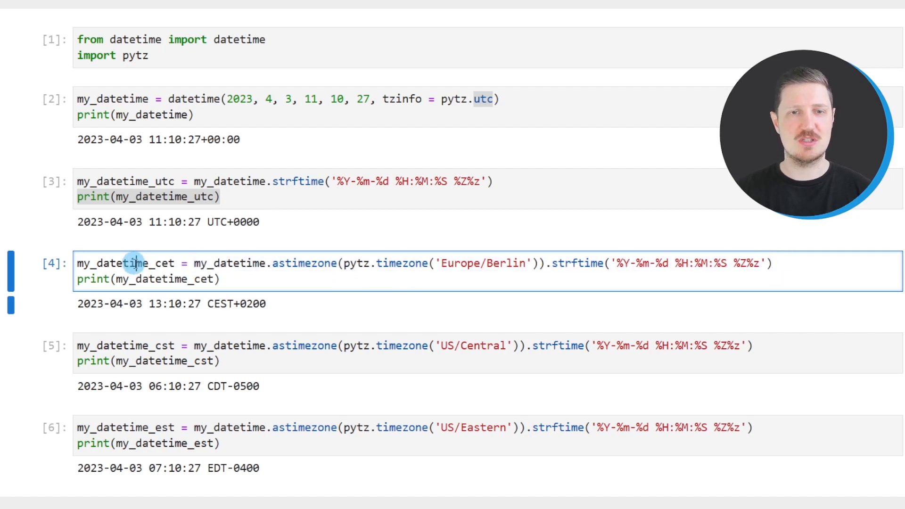
pyautogui.doubleClick(127, 263)
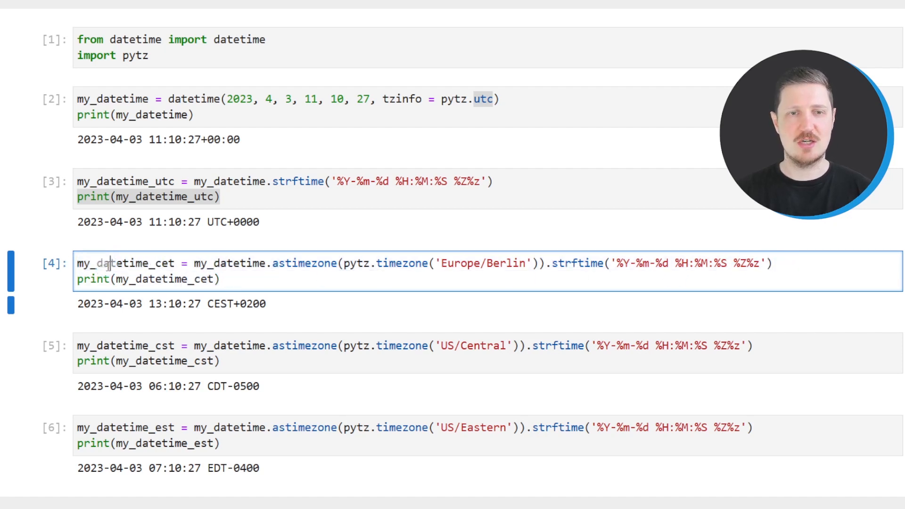
pyautogui.doubleClick(122, 263)
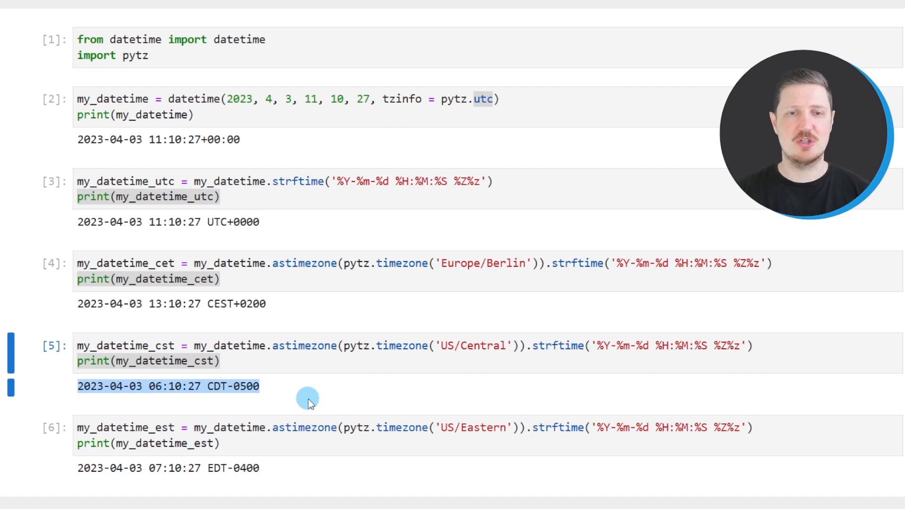
pyautogui.moveTo(327, 410)
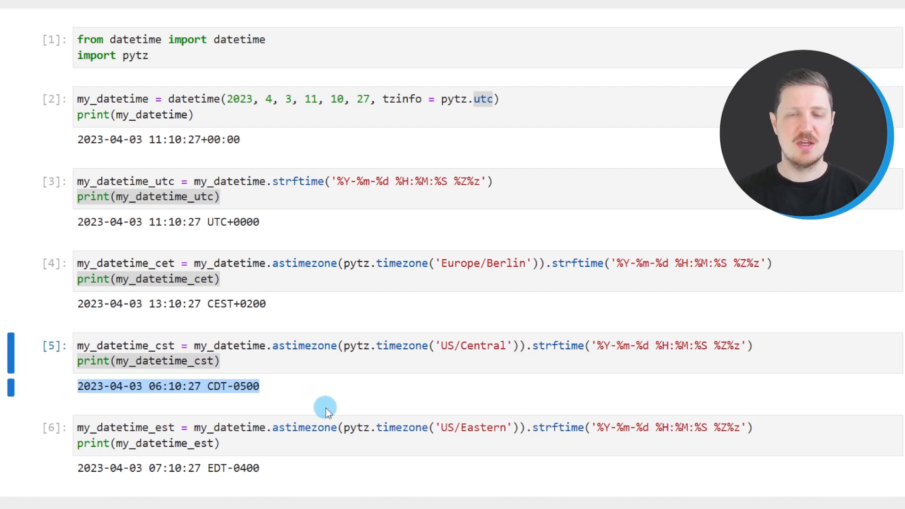
pyautogui.click(438, 428)
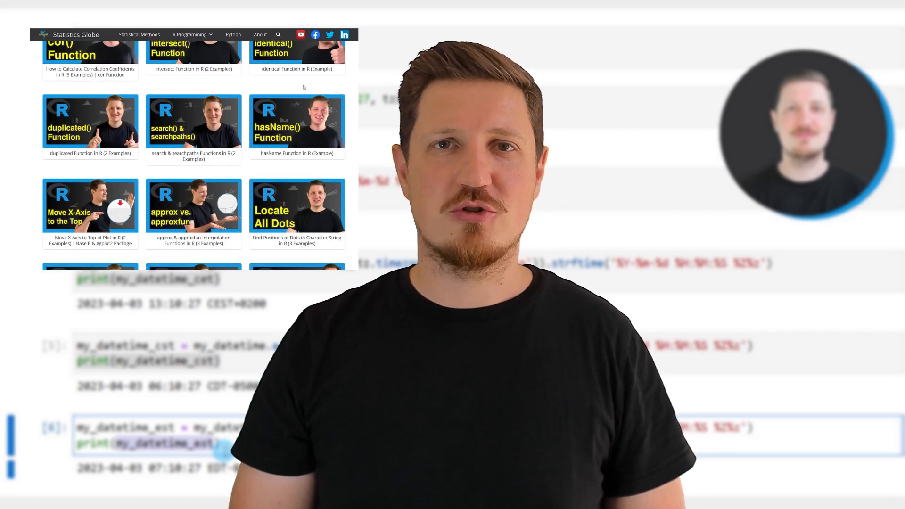
# Step: From the R Programming menu, show the Graphics in R gallery article and scroll through it
pyautogui.click(189, 34)
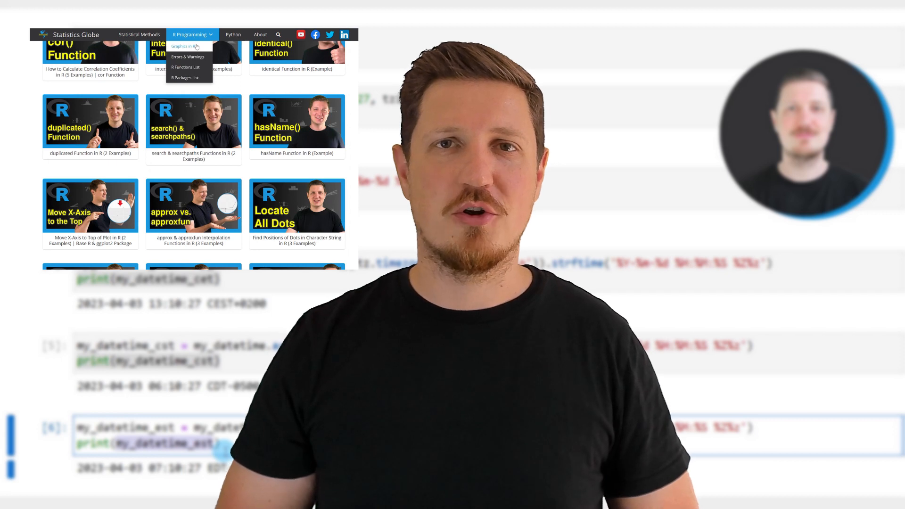
pyautogui.click(182, 46)
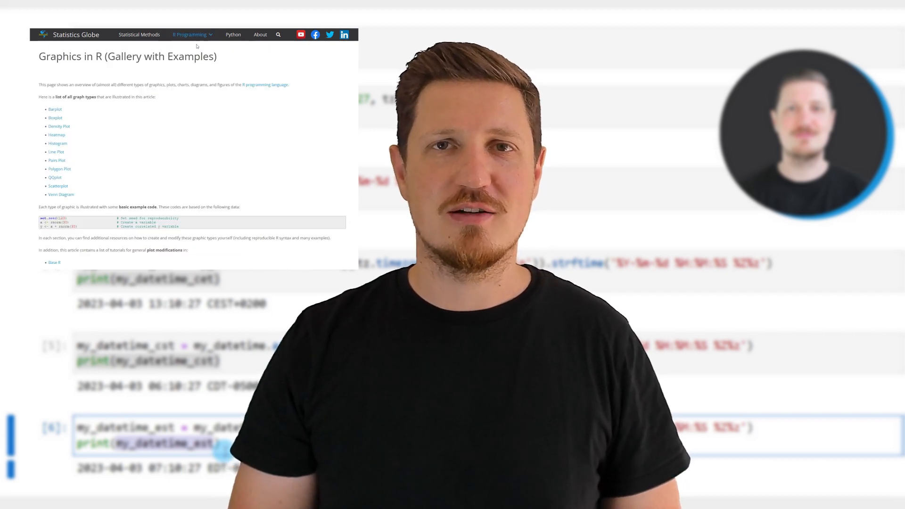
pyautogui.scroll(-3)
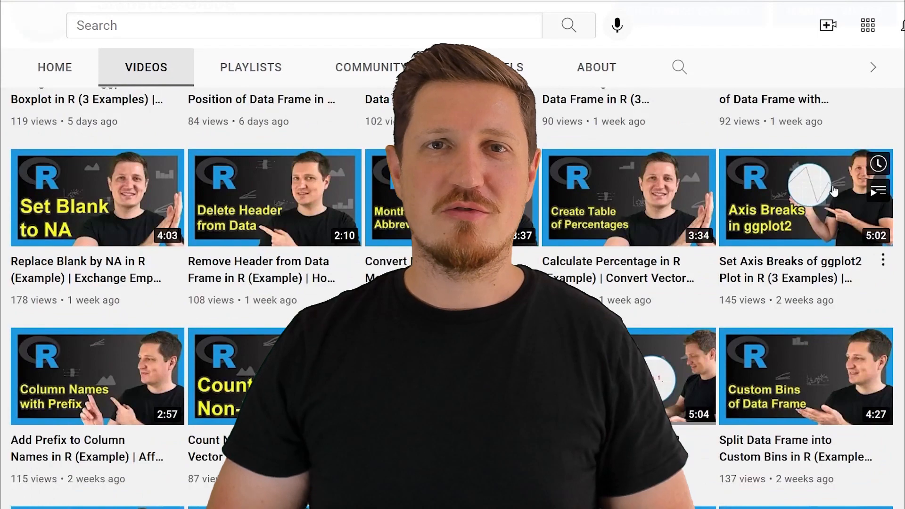
pyautogui.scroll(-3)
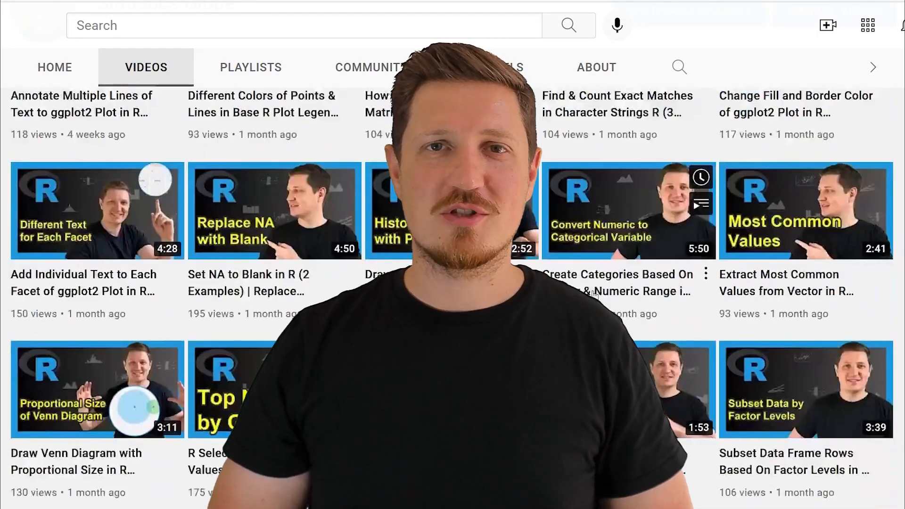
pyautogui.scroll(-3)
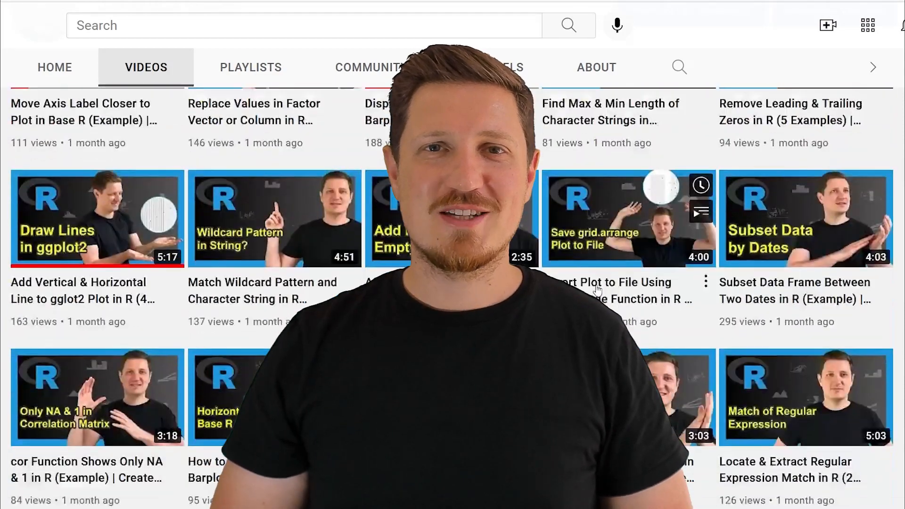
pyautogui.scroll(-3)
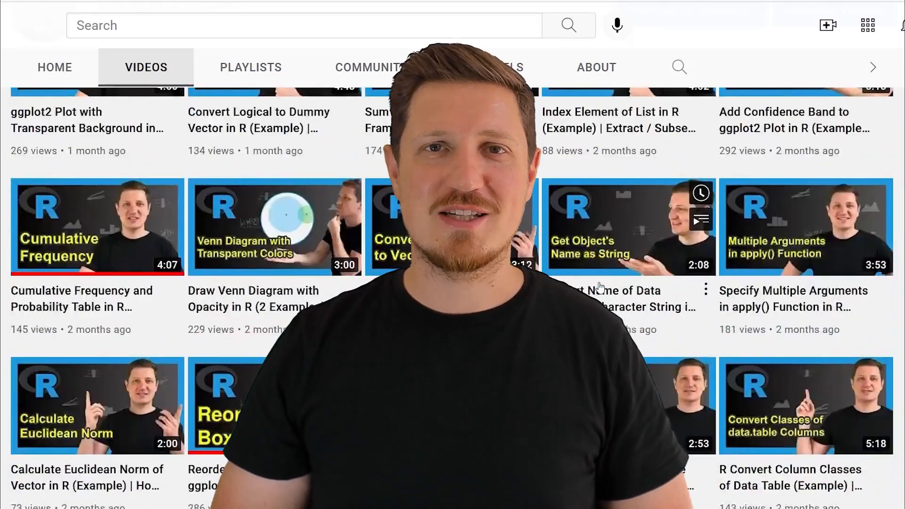